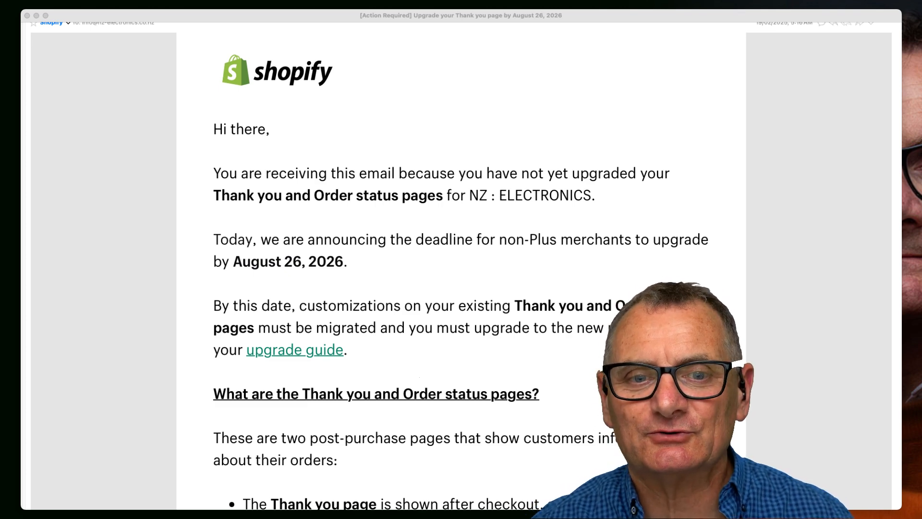
Follow the email's upgrade guide link to the Customizations report, then launch the checkout editor
scroll("down", 3)
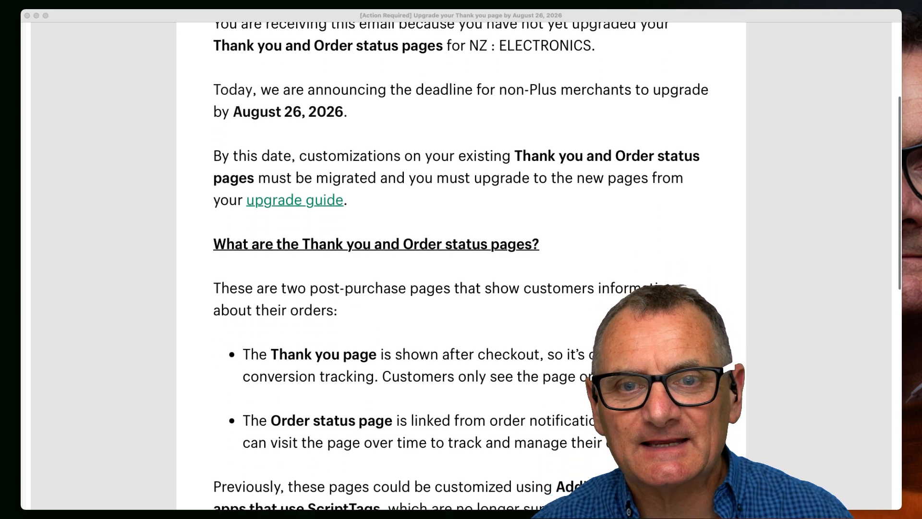
scroll("down", 3)
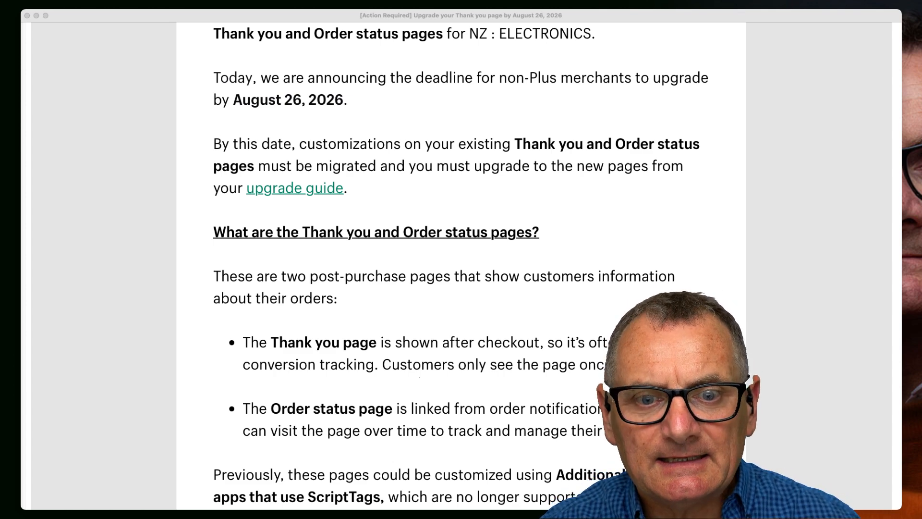
scroll("down", 3)
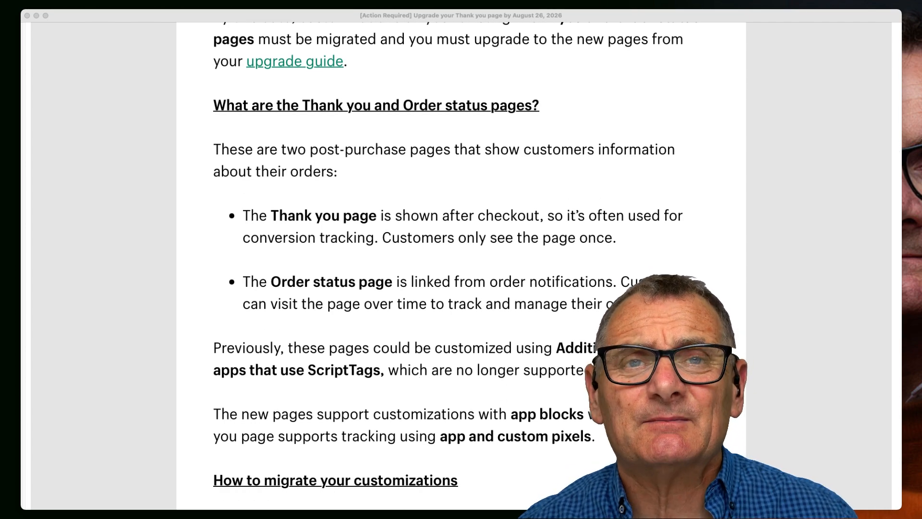
scroll("up", 3)
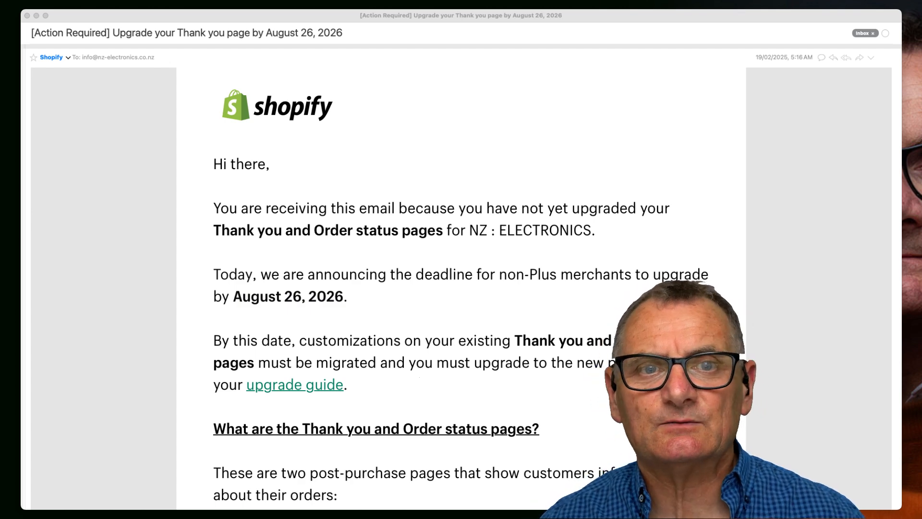
scroll("down", 3)
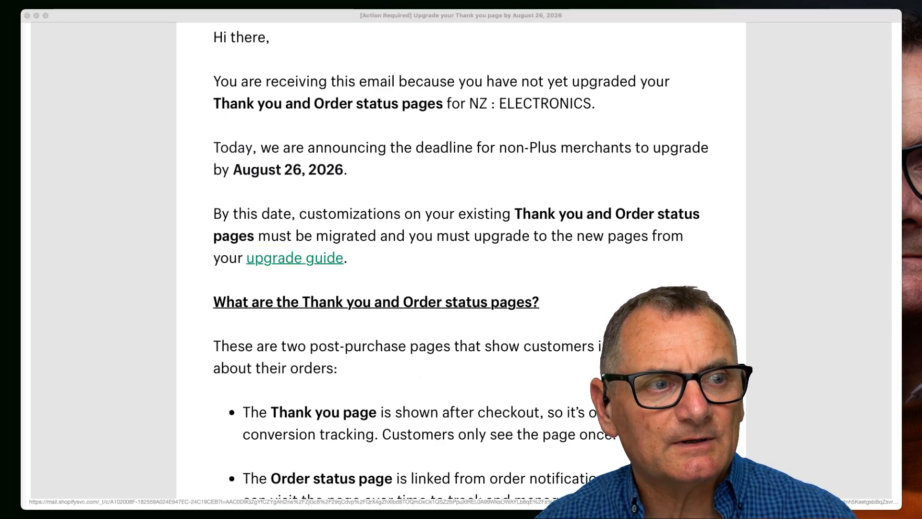
left_click(293, 258)
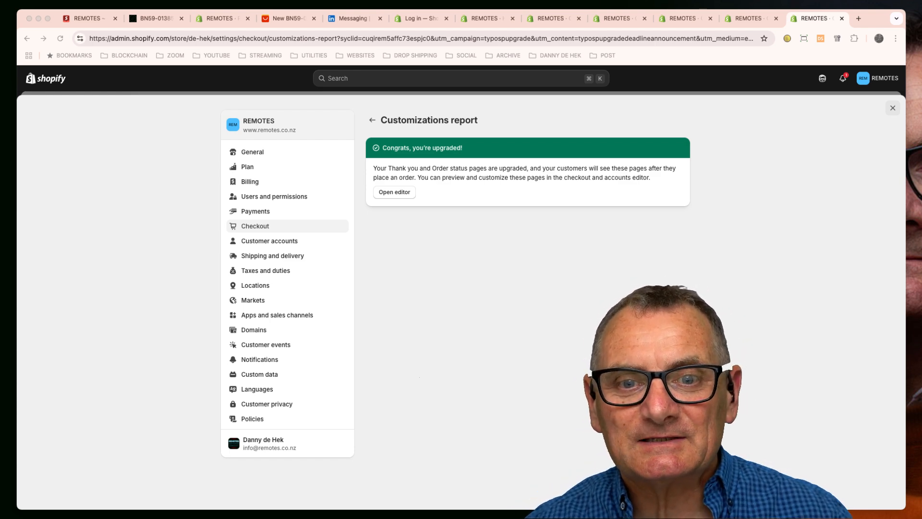
left_click(393, 191)
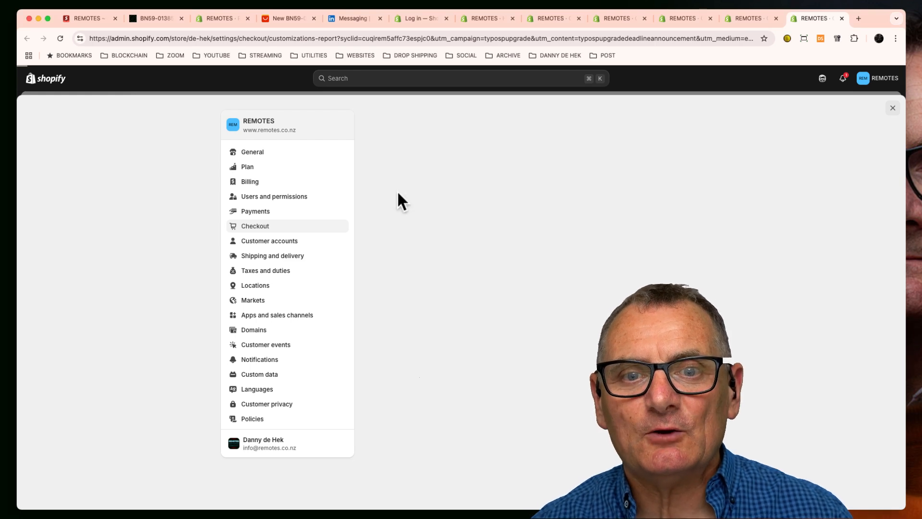
Review the REMOTES store's Thank you page preview and its sample order in the editor
left_click(254, 225)
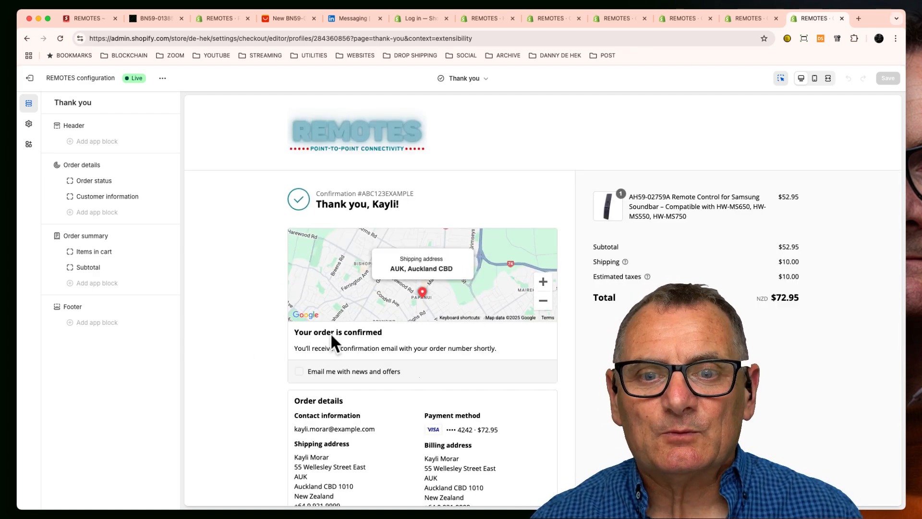
scroll("down", 3)
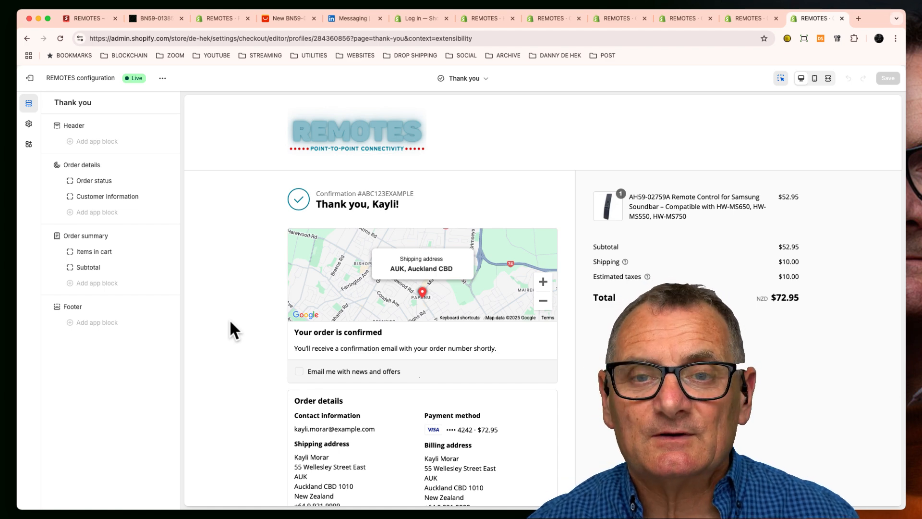
scroll("down", 3)
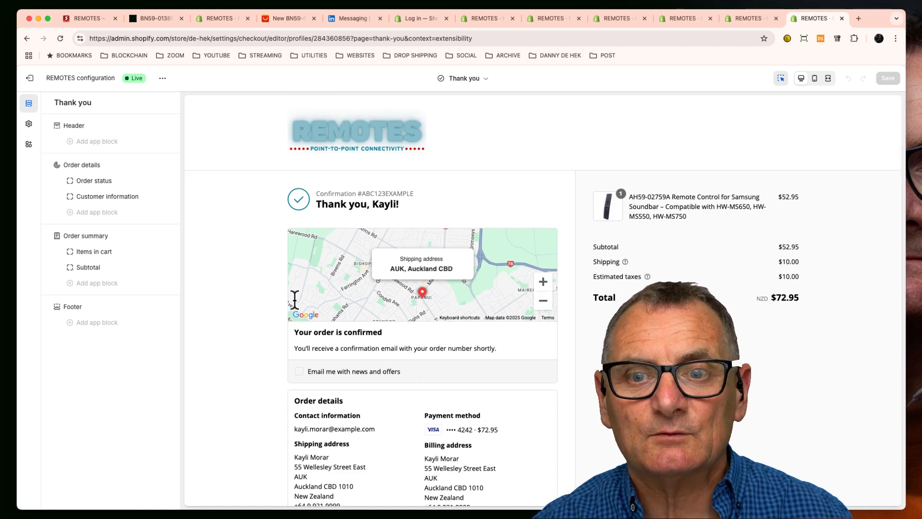
mouse_move(229, 233)
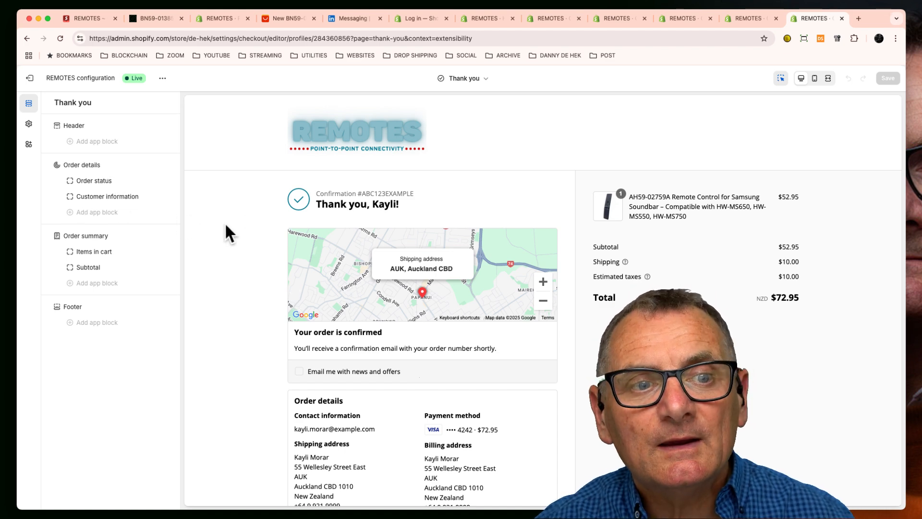
mouse_move(79, 214)
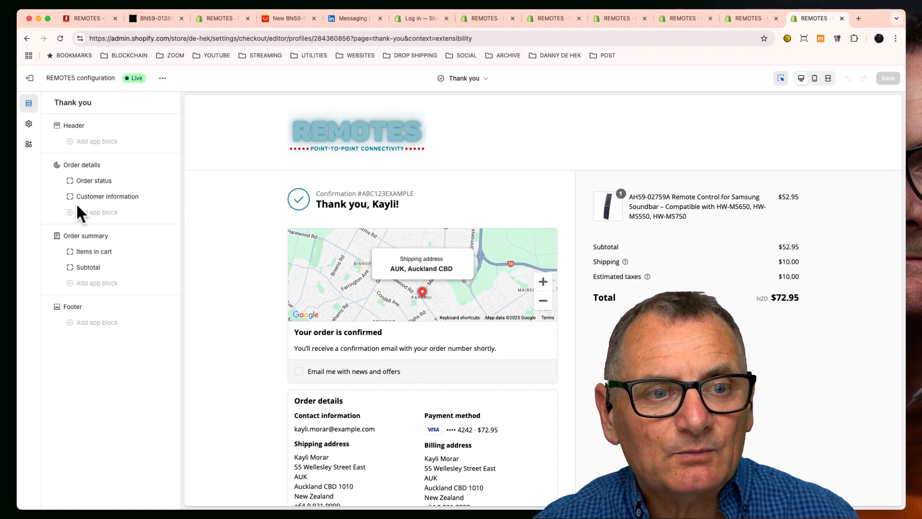
mouse_move(67, 314)
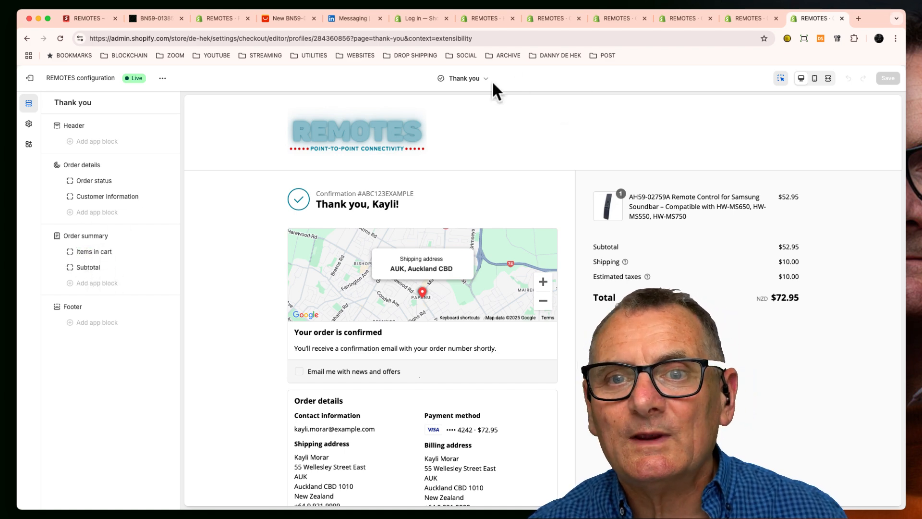
Choose Order status under Customer accounts to preview sample order #1001
left_click(466, 78)
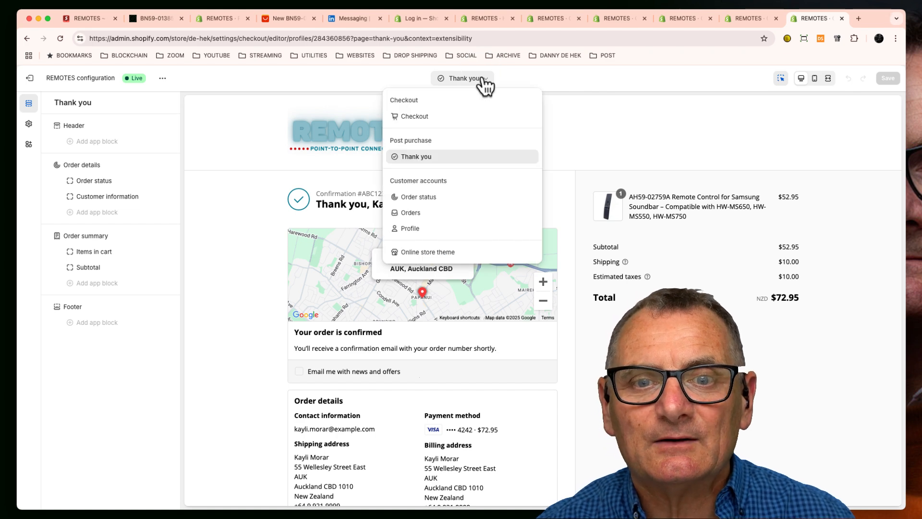
left_click(418, 196)
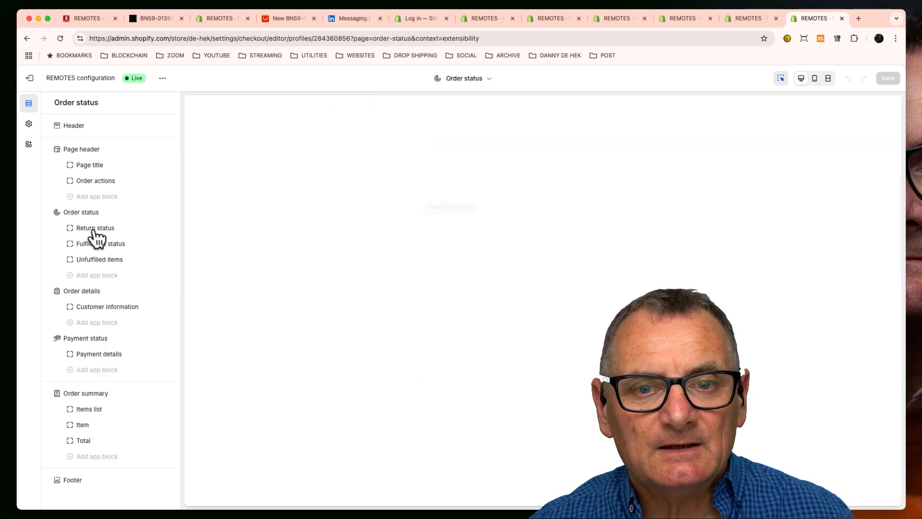
left_click(95, 227)
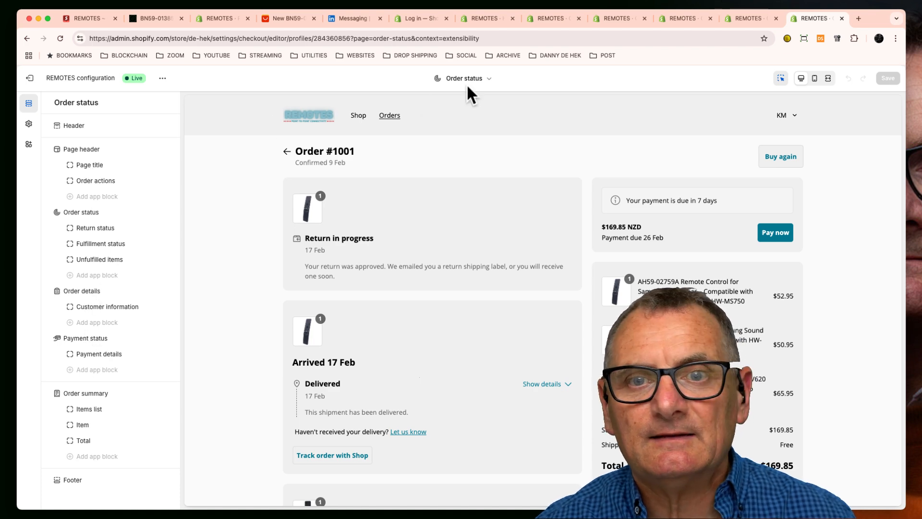
Choose Thank you under Post purchase and scroll through the order details and total
left_click(467, 78)
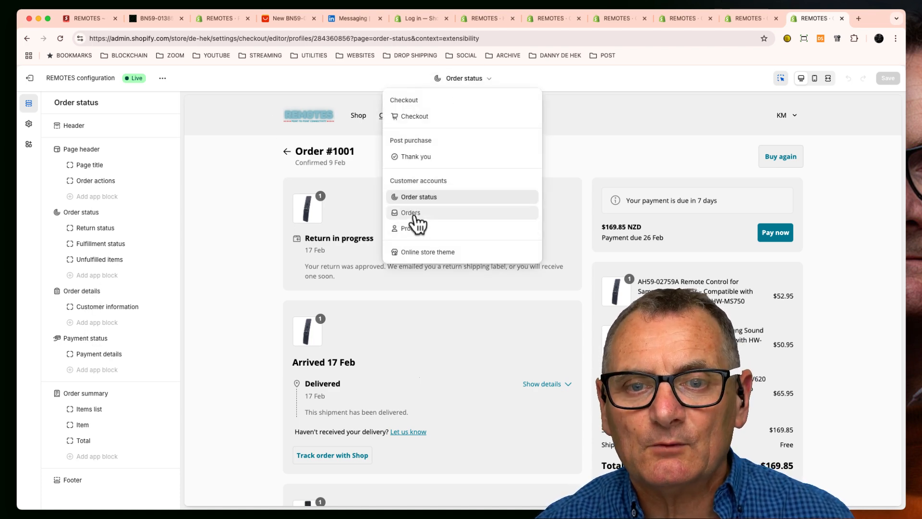
mouse_move(411, 232)
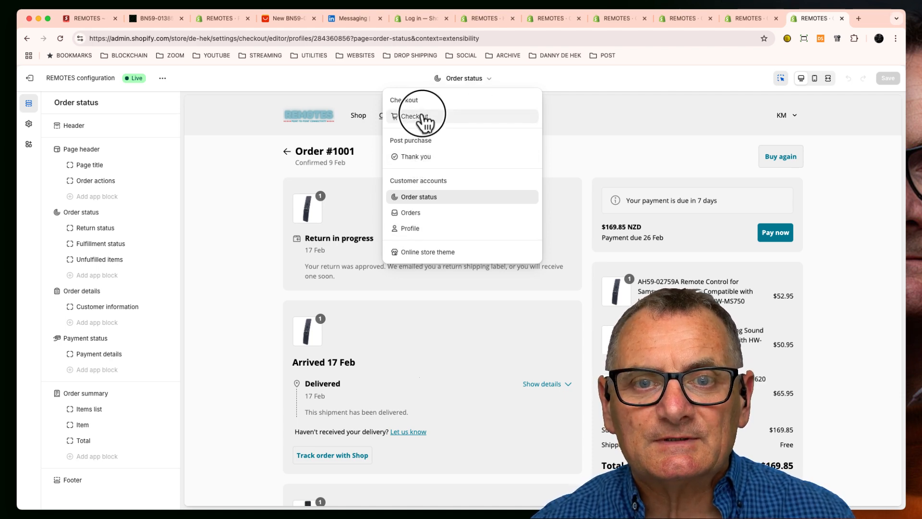
mouse_move(417, 162)
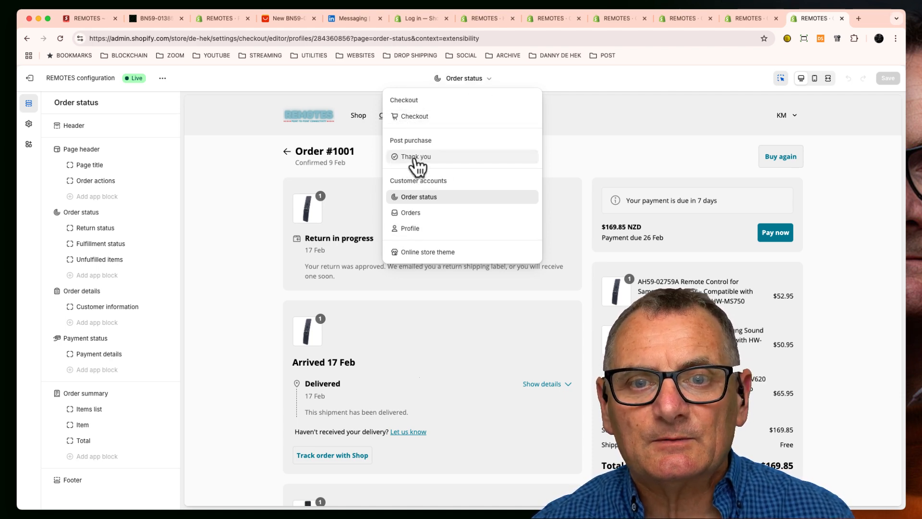
left_click(415, 157)
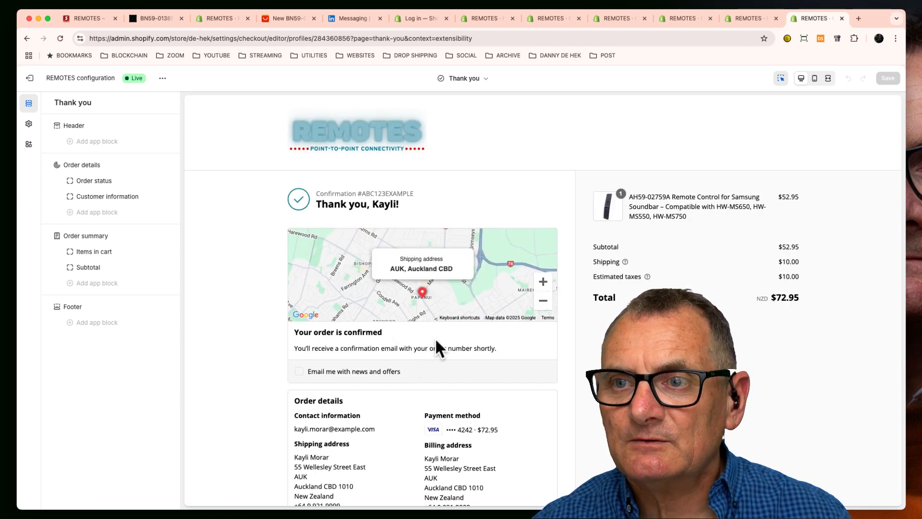
scroll("down", 3)
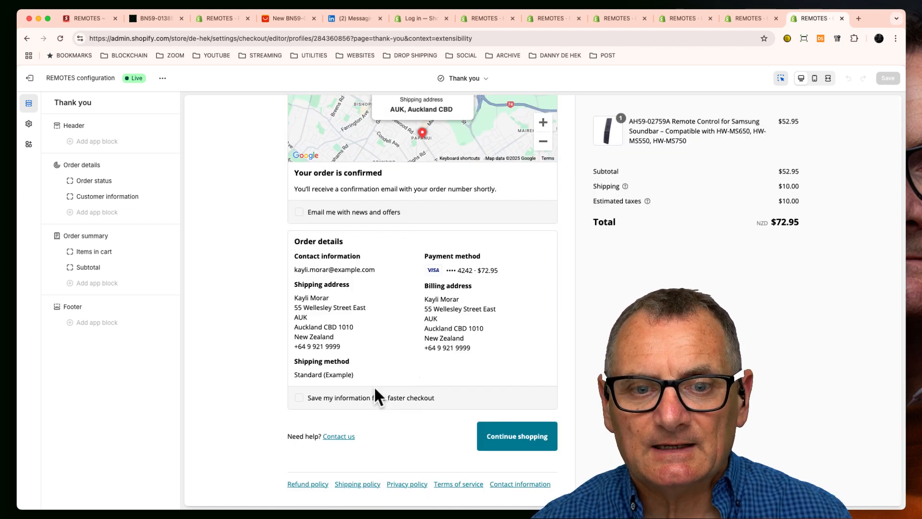
scroll("down", 3)
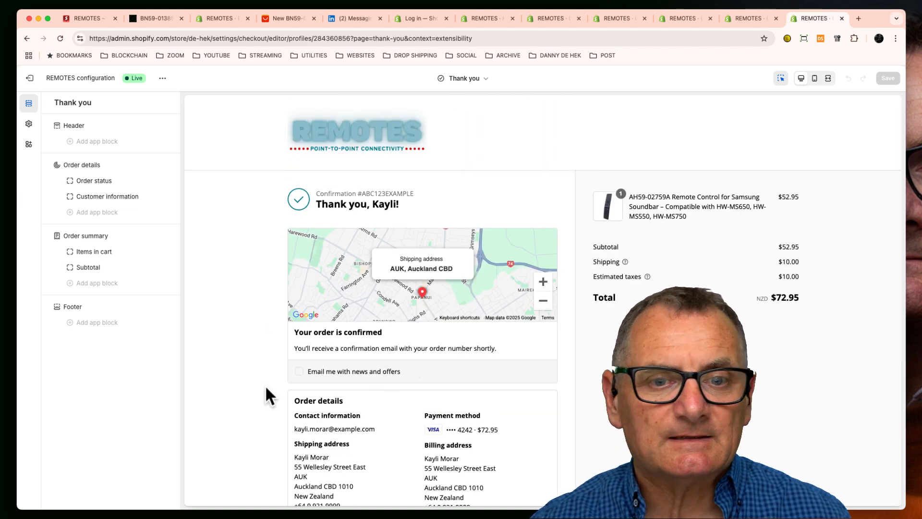